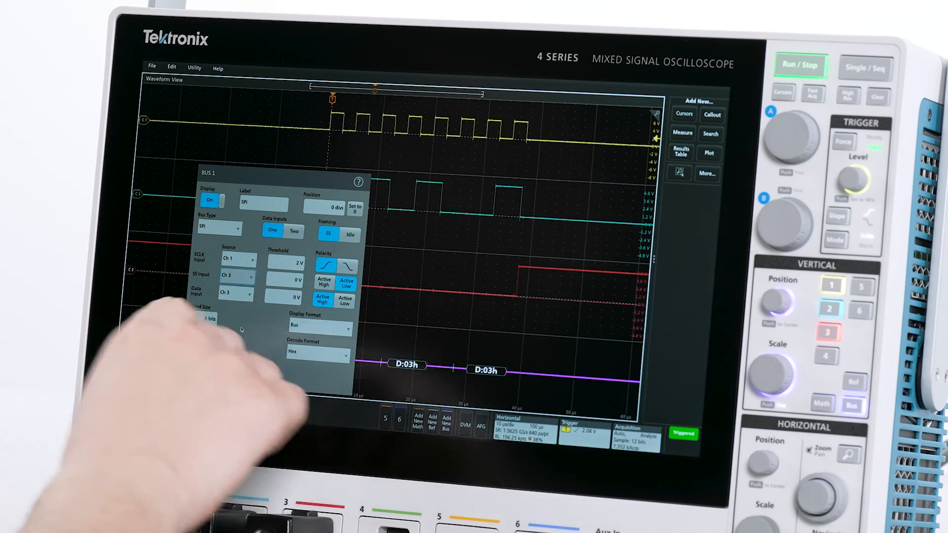
# Close the Bus 1 settings with the SPI decode format left at Hex
pyautogui.click(295, 280)
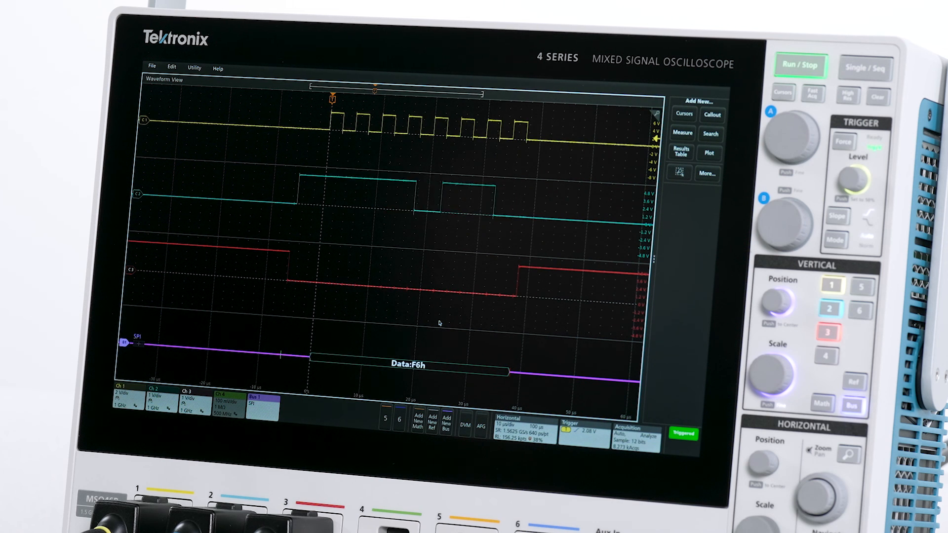
# Stop acquisition to freeze the decoded SPI capture
pyautogui.click(800, 65)
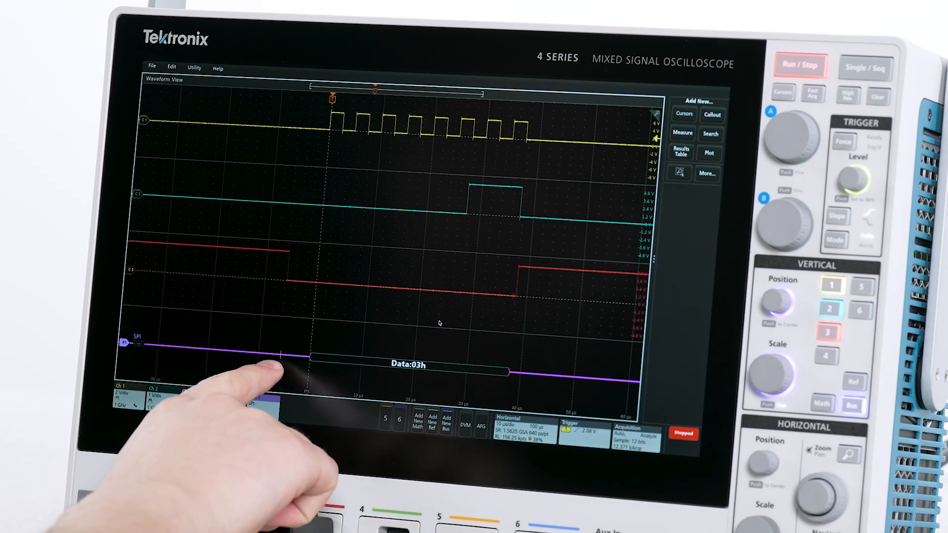
pyautogui.moveTo(260, 363)
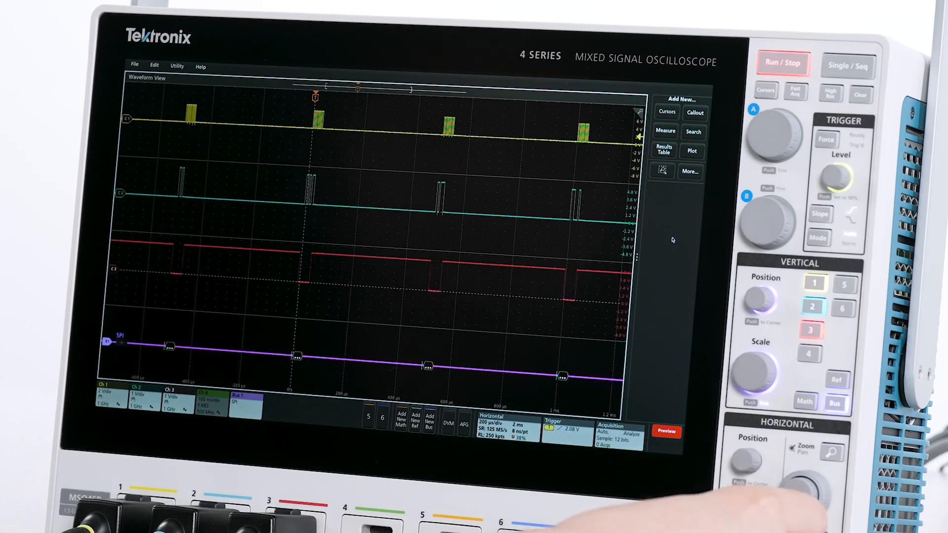
# Acquire new SPI traffic and review the Bus Decode Results table before closing it
pyautogui.click(782, 62)
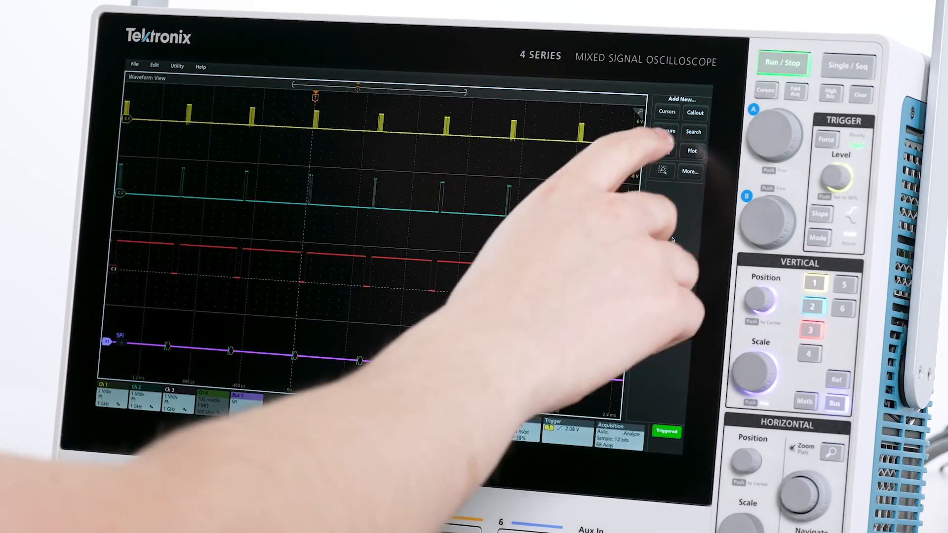
pyautogui.click(664, 148)
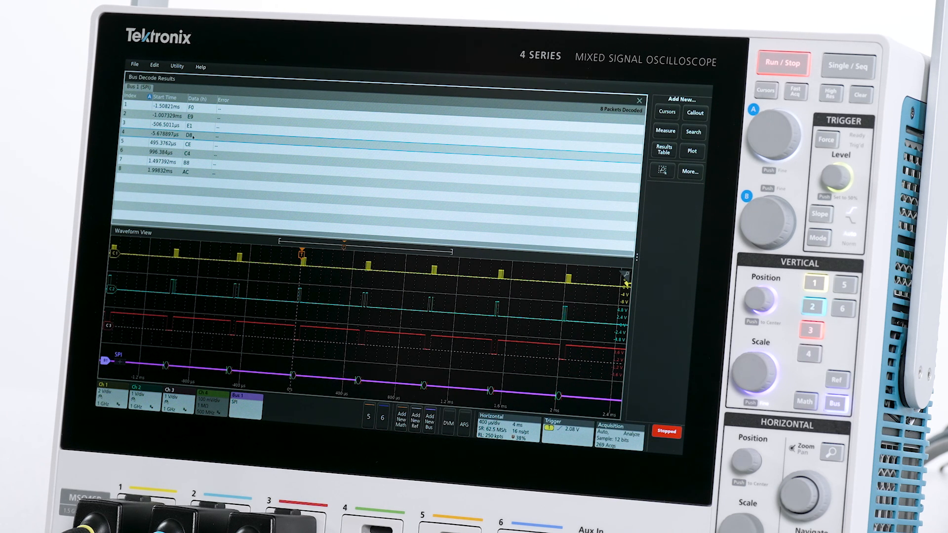
pyautogui.click(638, 100)
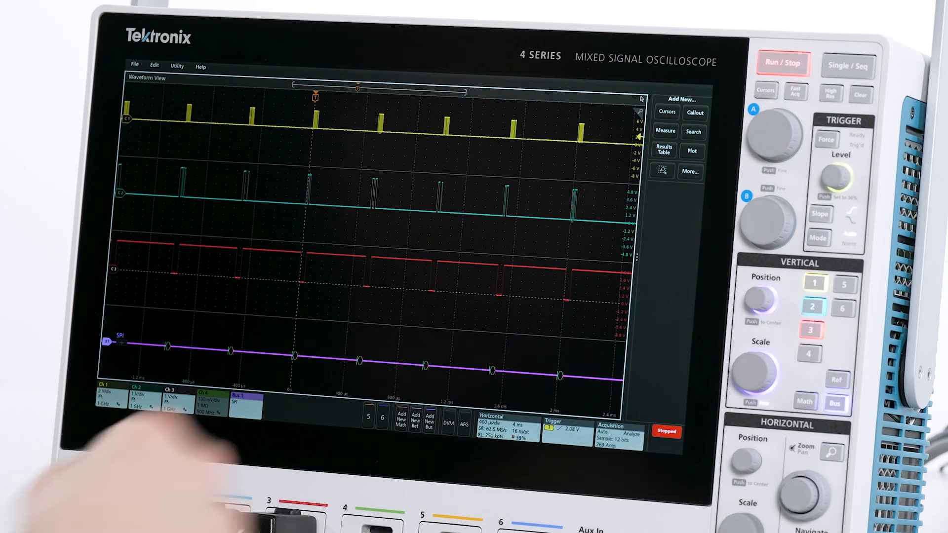
pyautogui.moveTo(151, 484)
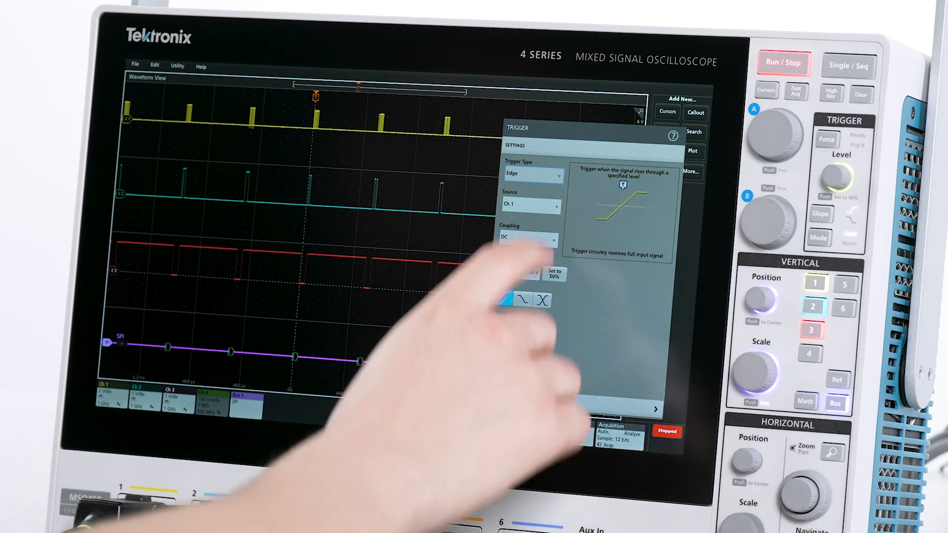
# Switch the trigger type to Bus 1 (SPI) triggering on SS Active, then close
pyautogui.click(532, 174)
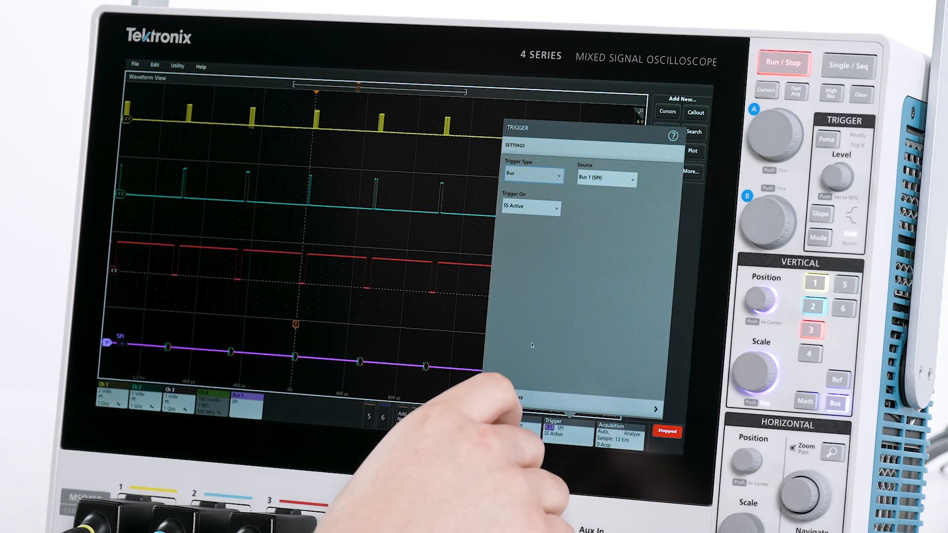
pyautogui.click(605, 178)
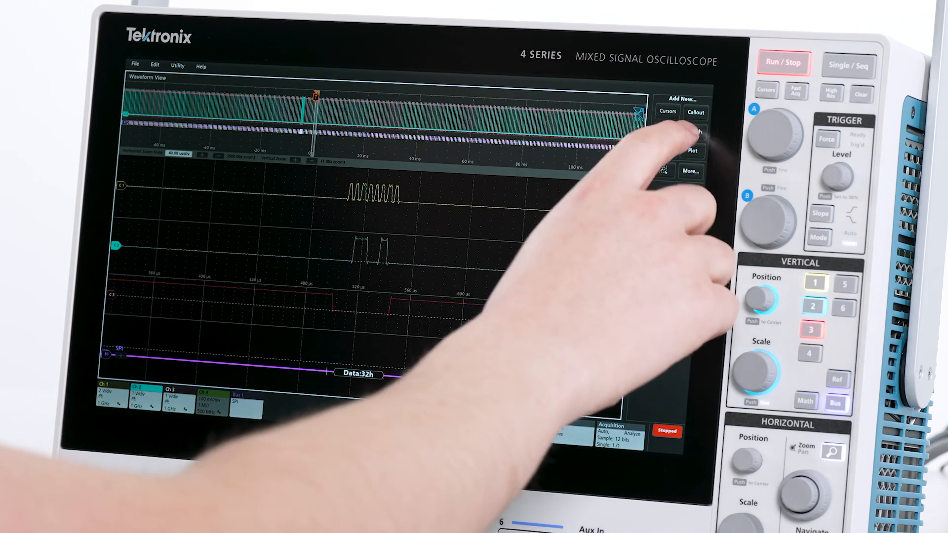
# Add a Bus search marking data value 1F and step through the marked packets
pyautogui.click(695, 130)
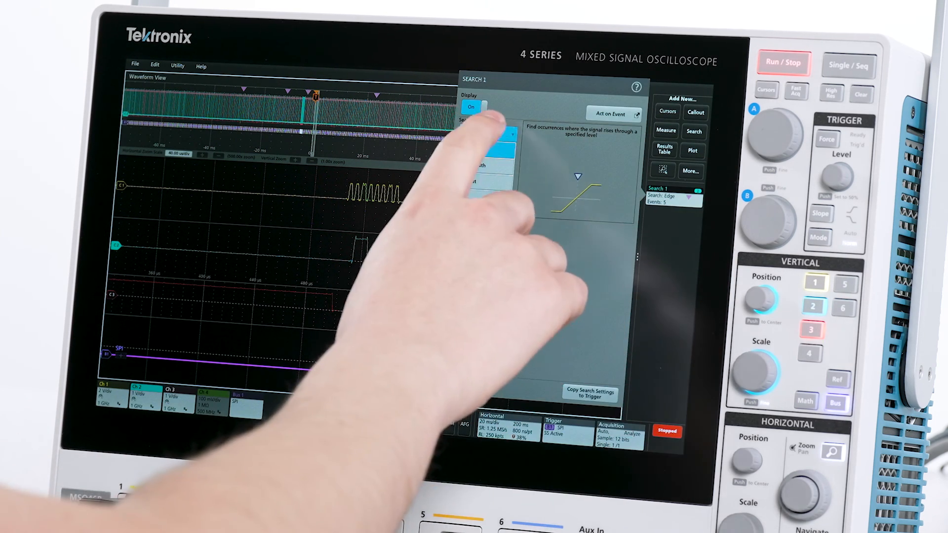
pyautogui.click(487, 132)
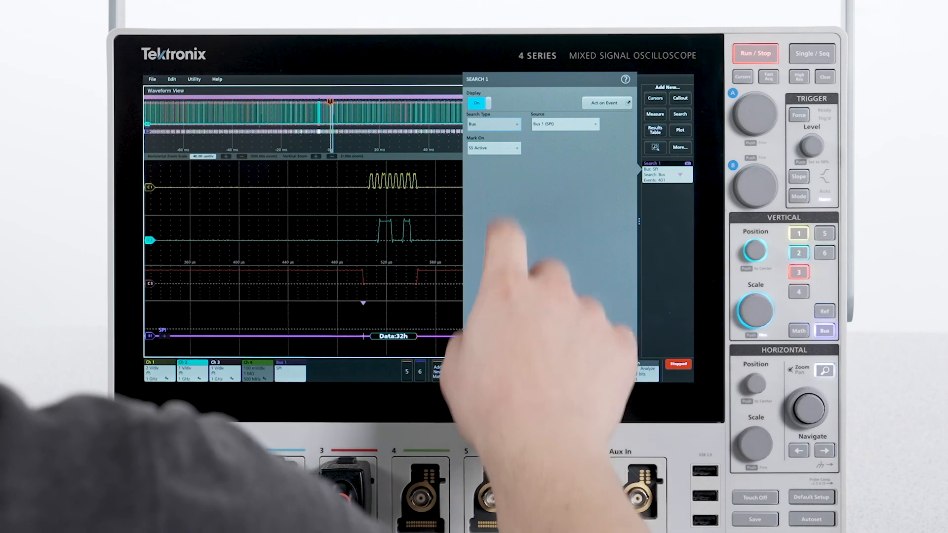
pyautogui.click(493, 148)
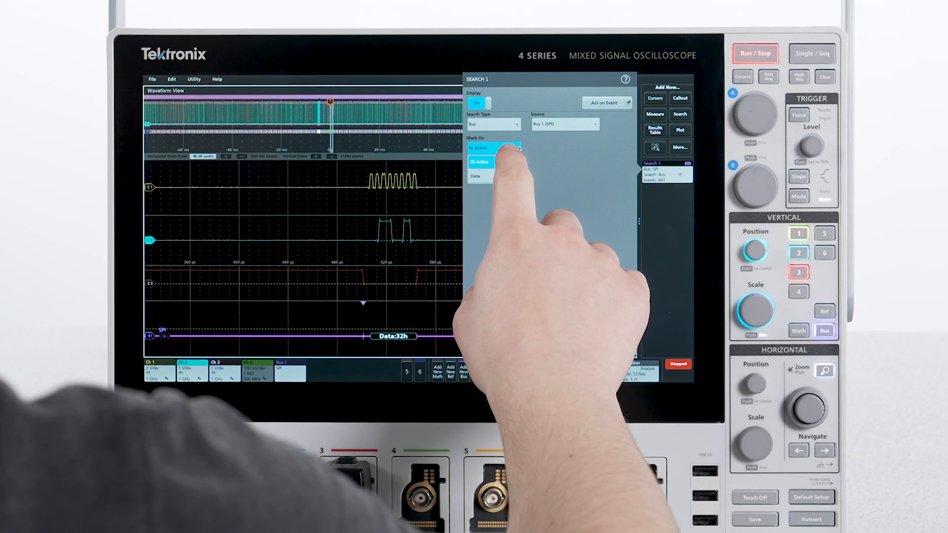
pyautogui.click(478, 176)
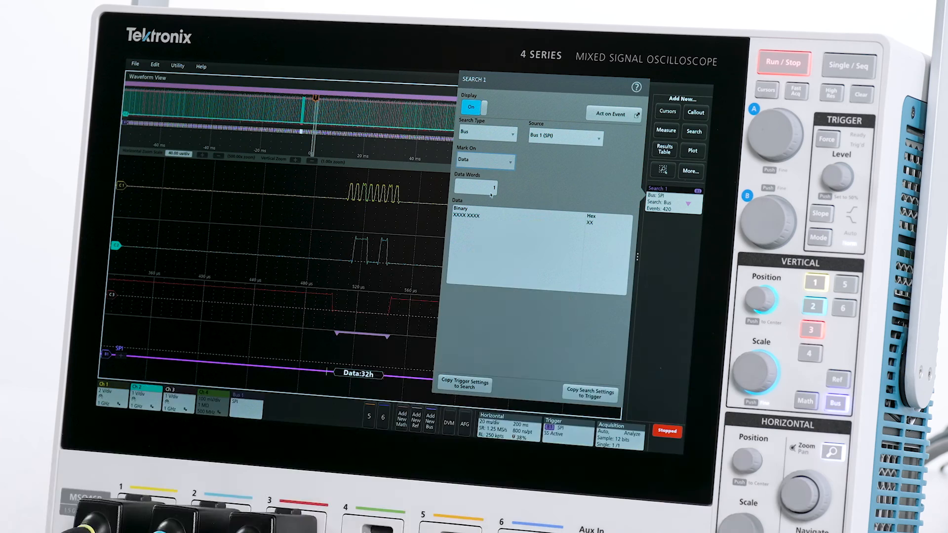
pyautogui.click(492, 187)
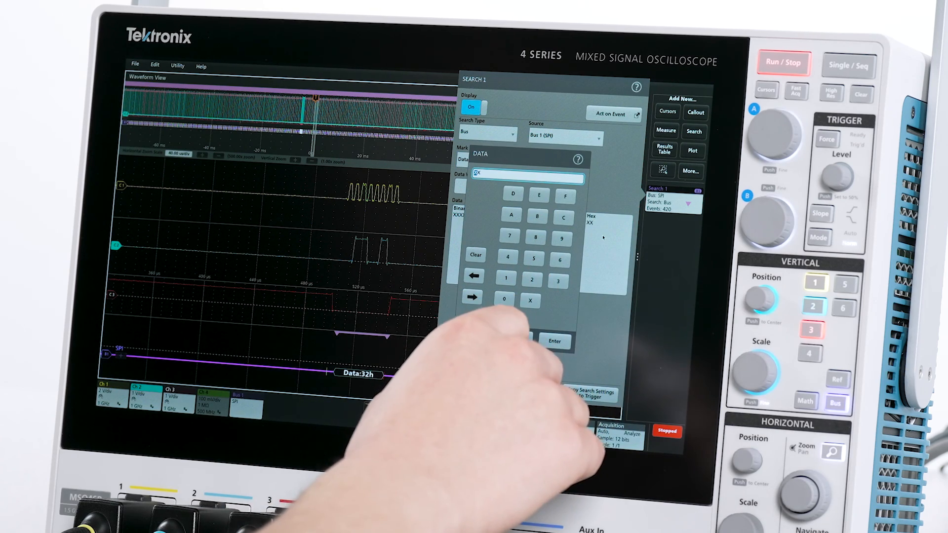
pyautogui.click(507, 278)
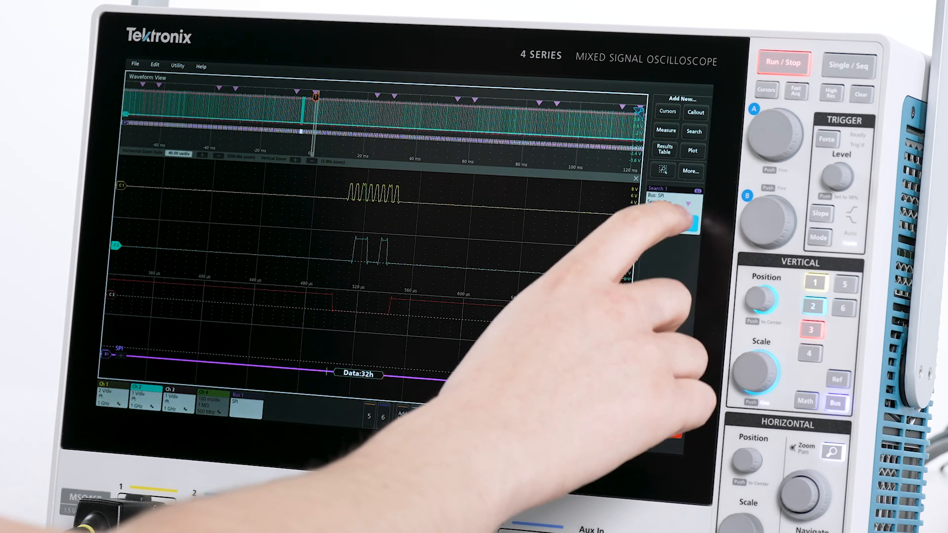
pyautogui.click(689, 225)
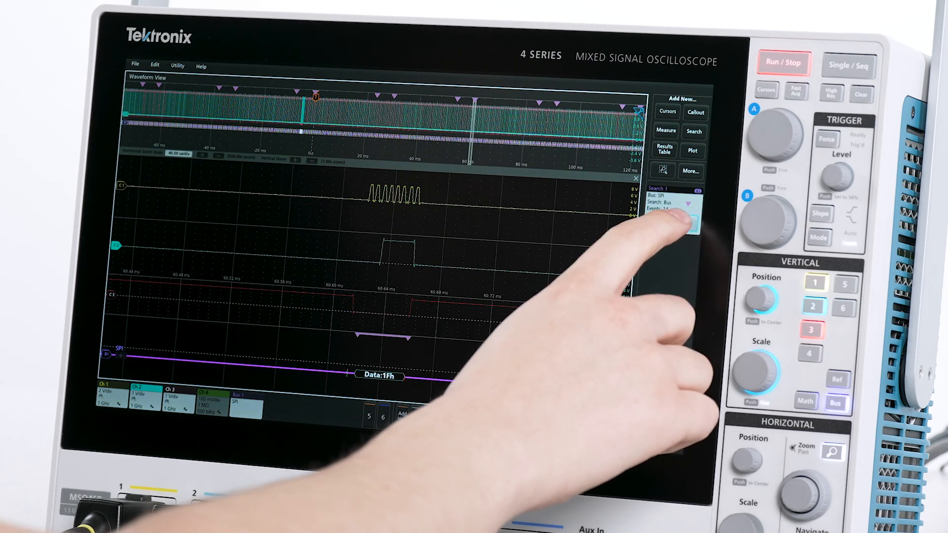
pyautogui.click(687, 223)
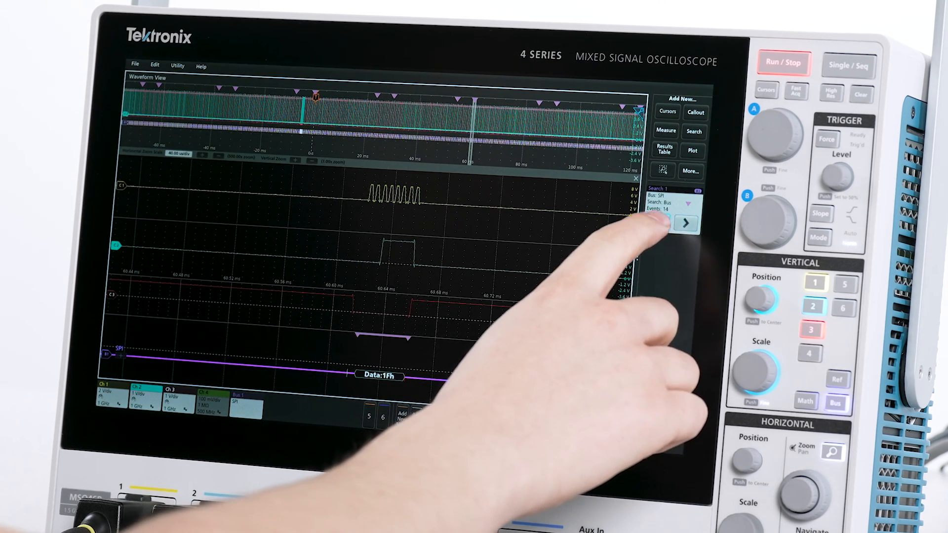